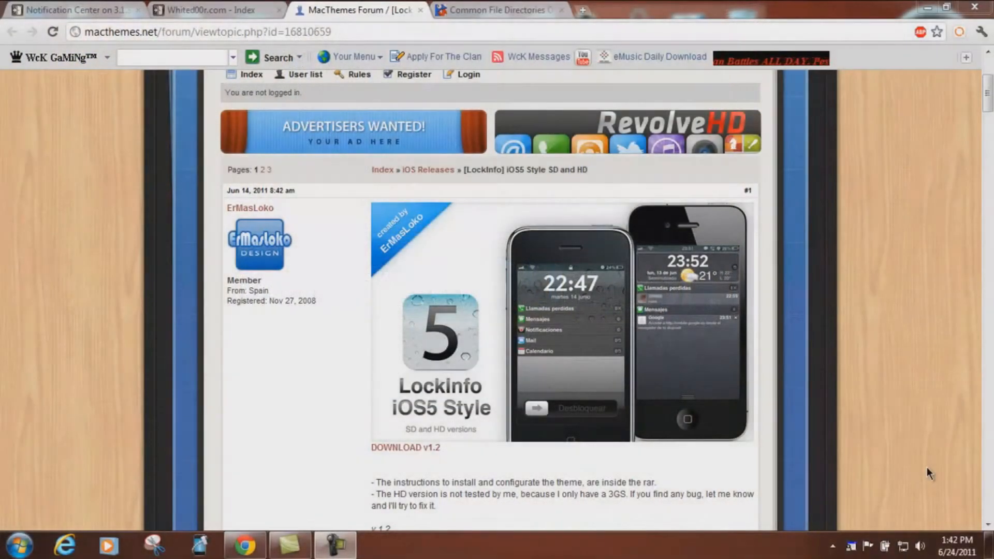
pyautogui.moveTo(900, 447)
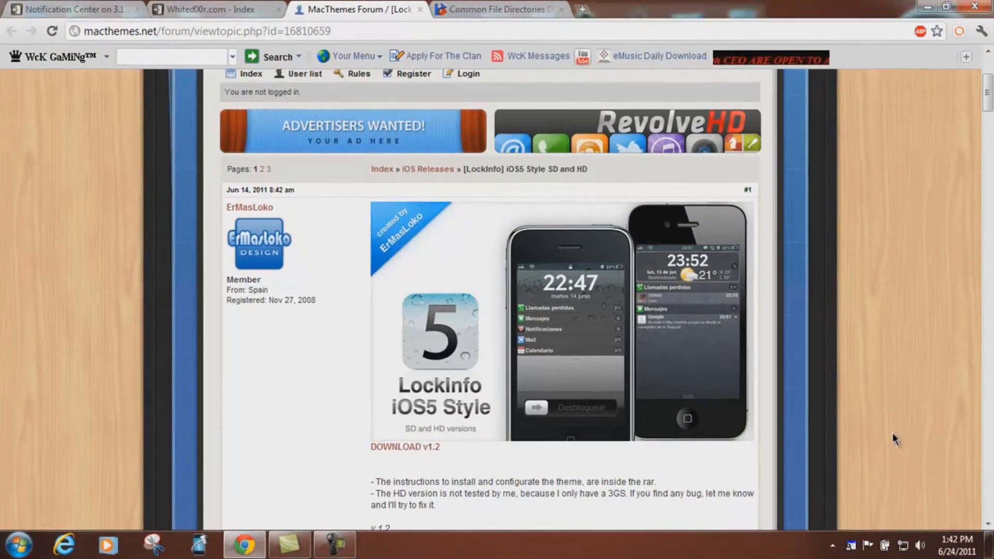
# - Extract LI_iOS5_Style_12 (1).rar with WinRAR's 'Extract to LI_iOS5_Style_12 (1)\' option
pyautogui.scroll(-3)
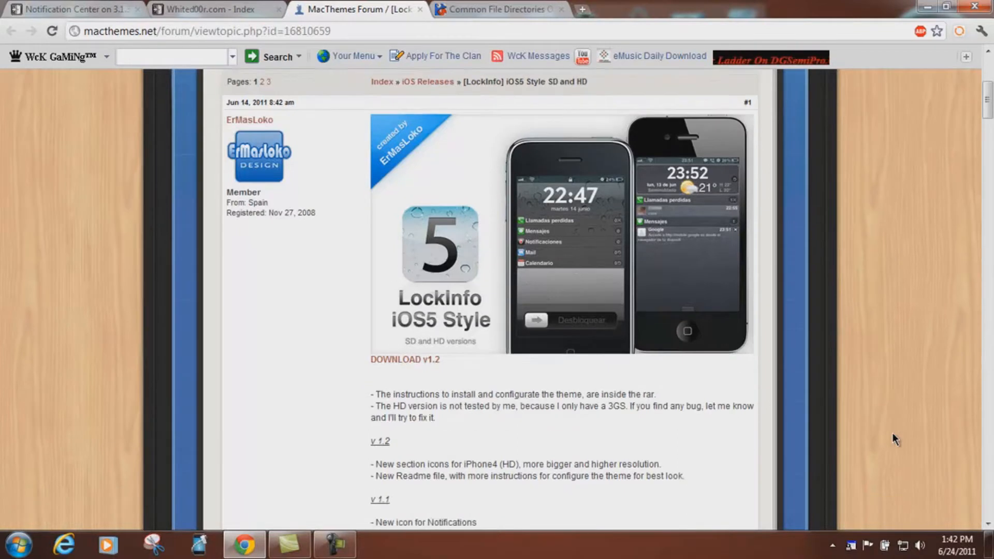
pyautogui.scroll(-3)
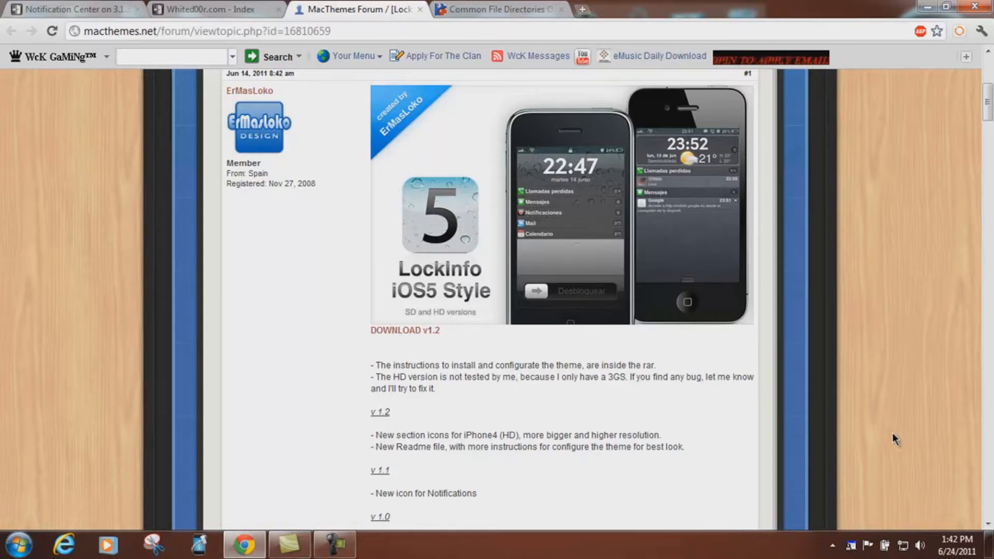
pyautogui.moveTo(444, 356)
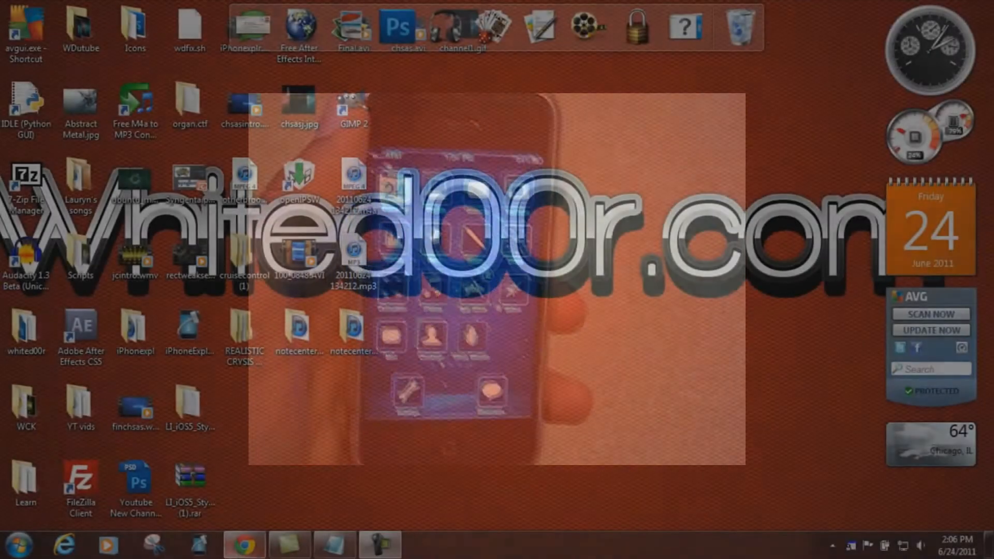
pyautogui.click(244, 544)
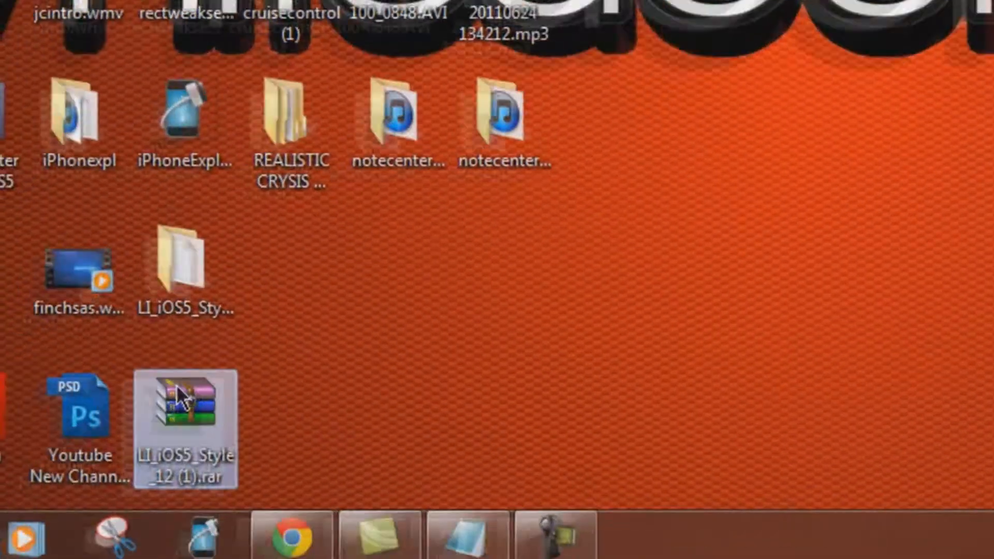
pyautogui.rightClick(186, 412)
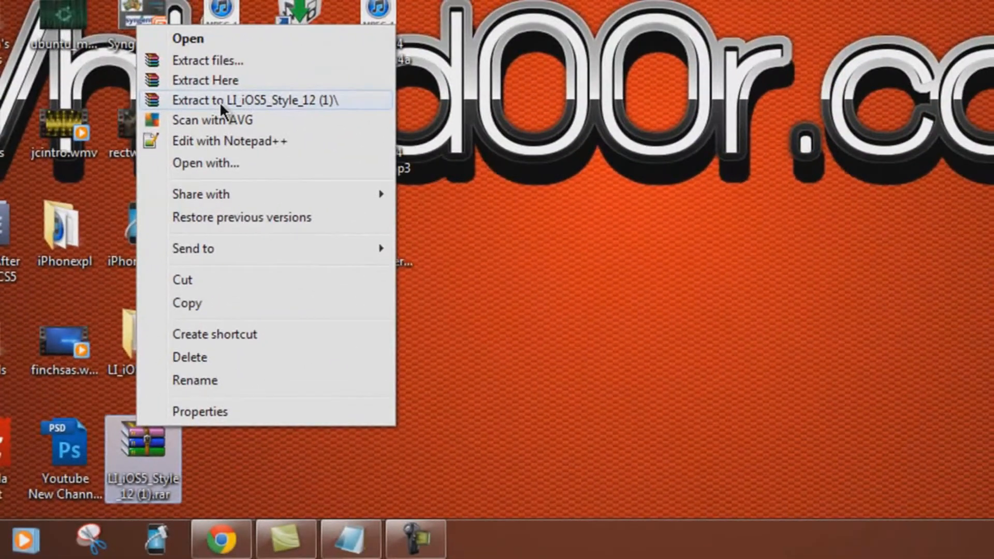
pyautogui.click(254, 99)
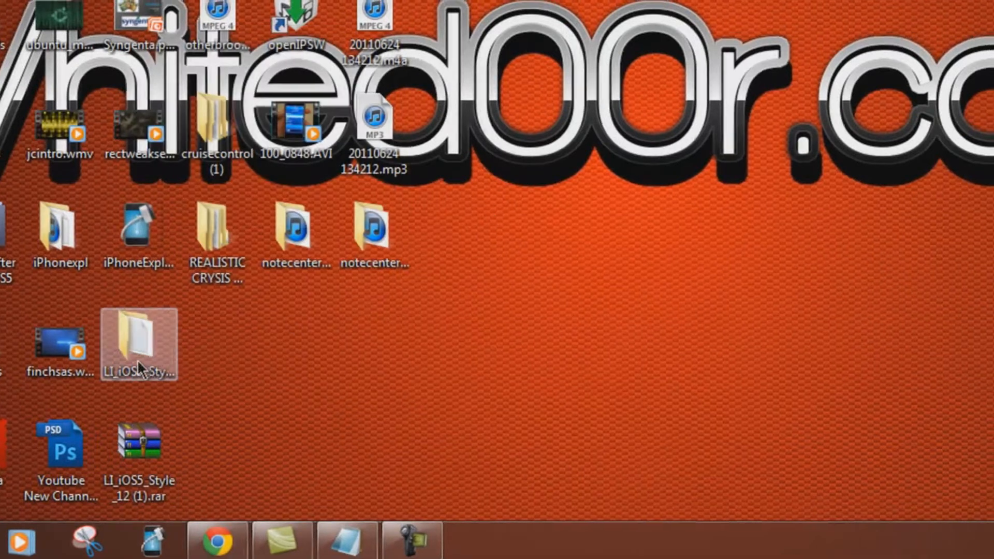
# - Open the extracted folder and inspect the iOS5 InfoShade, iOS5 LockScreen and LockInfo iOS5.theme folders
pyautogui.doubleClick(138, 342)
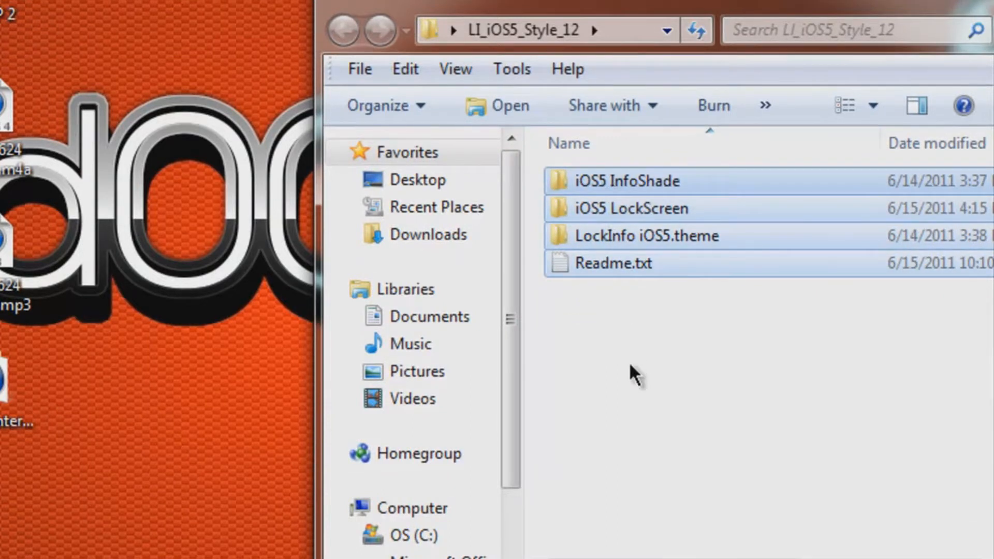
pyautogui.click(634, 235)
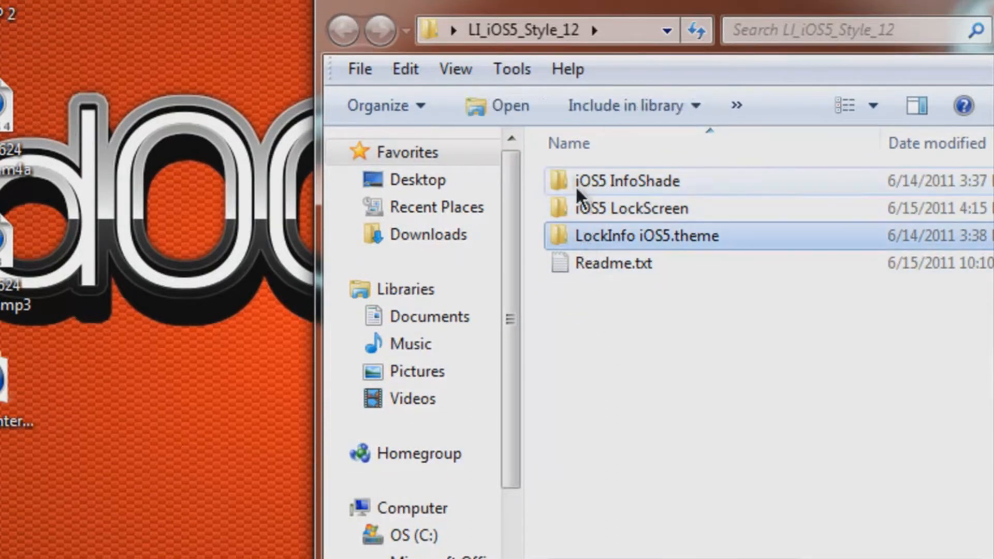
pyautogui.click(603, 303)
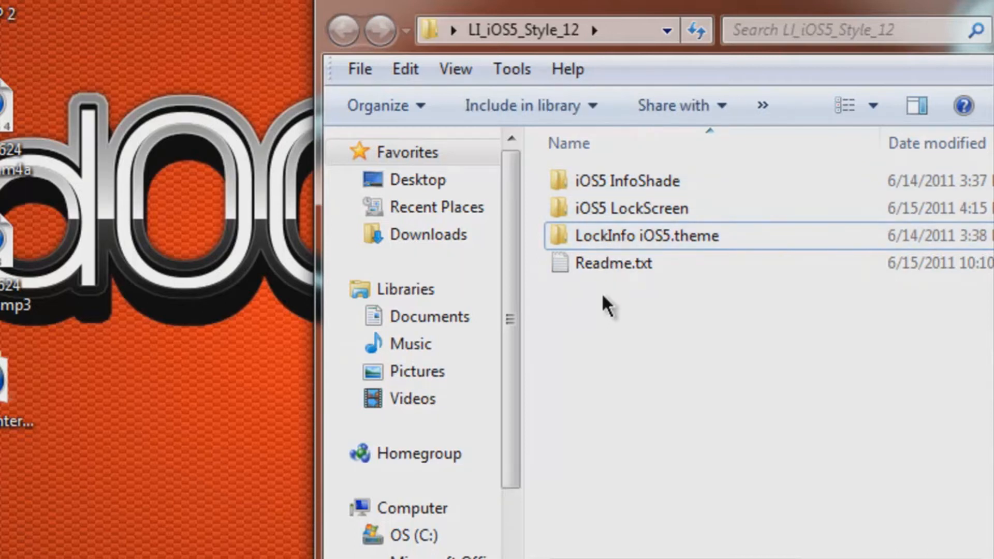
pyautogui.moveTo(638, 307)
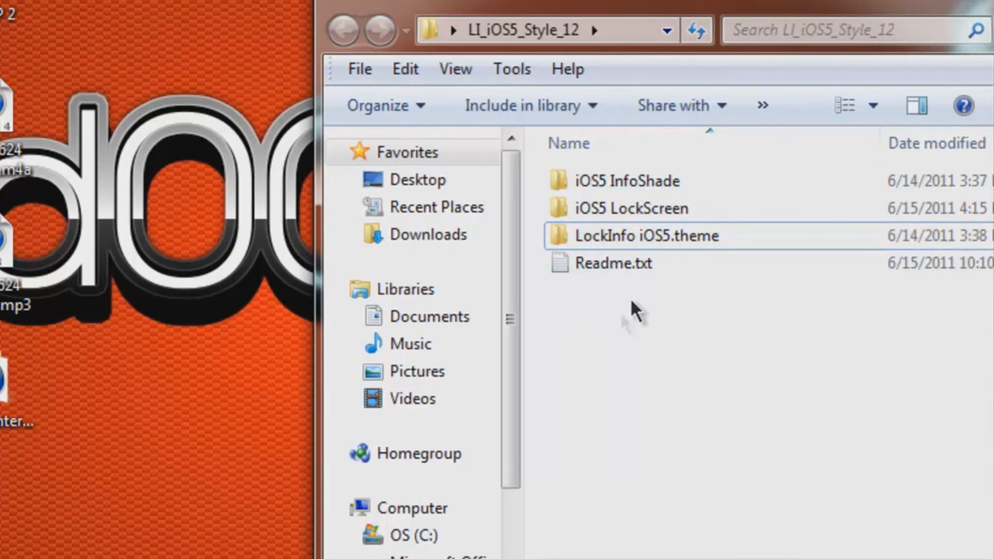
pyautogui.moveTo(637, 314)
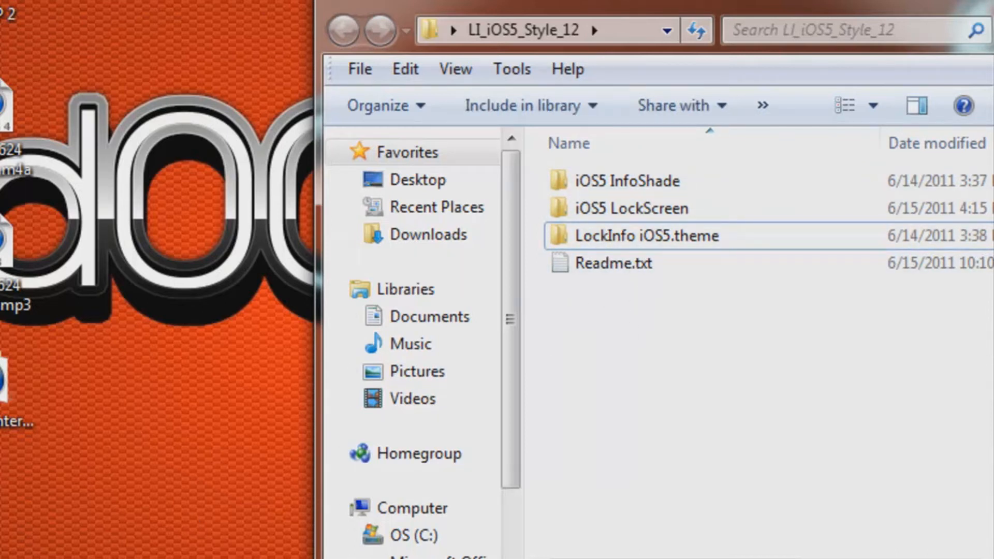
pyautogui.moveTo(603, 248)
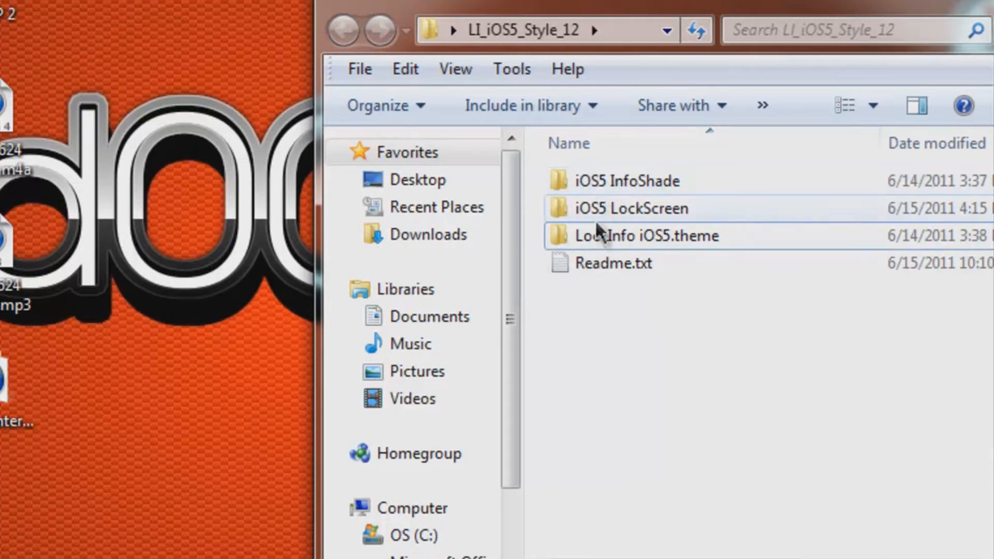
pyautogui.click(632, 236)
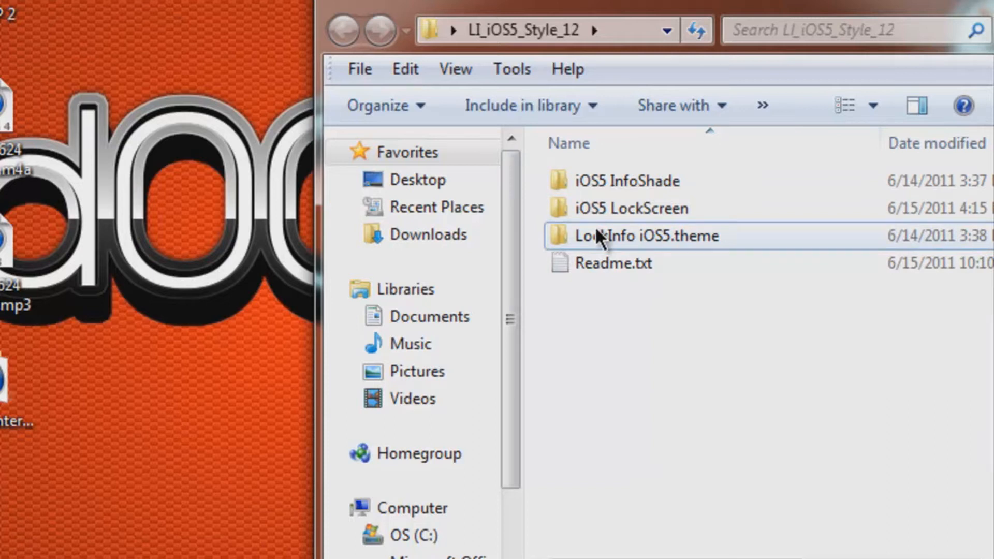
pyautogui.moveTo(659, 181)
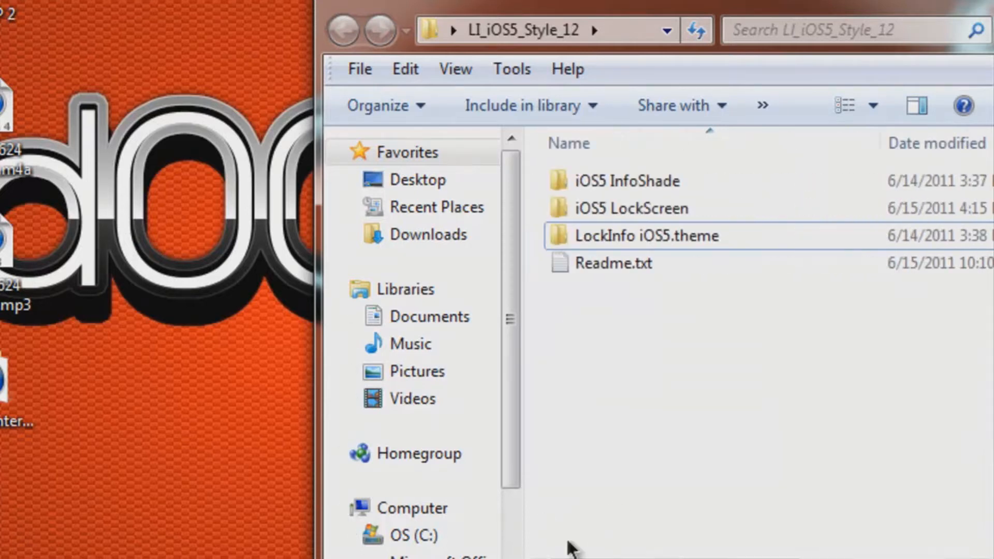
pyautogui.moveTo(609, 190)
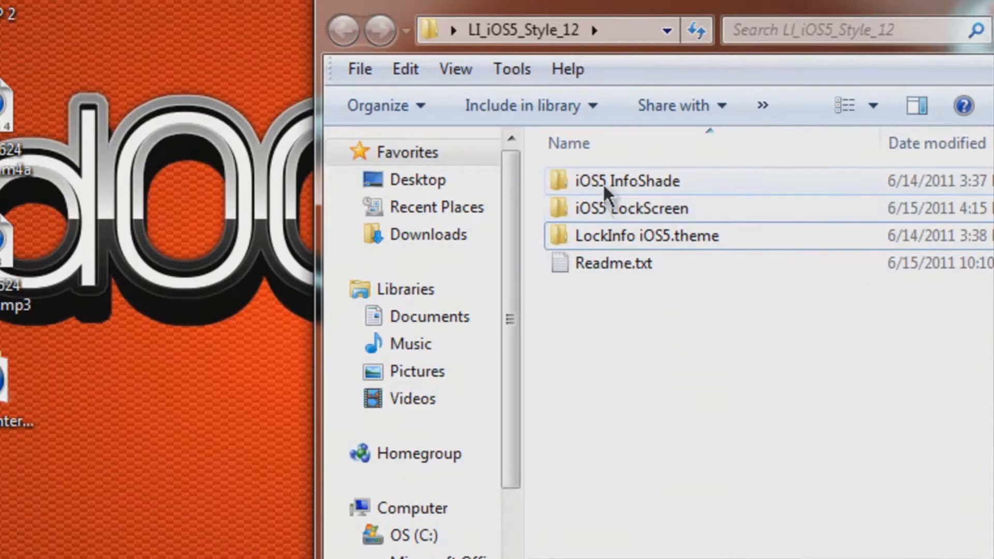
pyautogui.moveTo(628, 243)
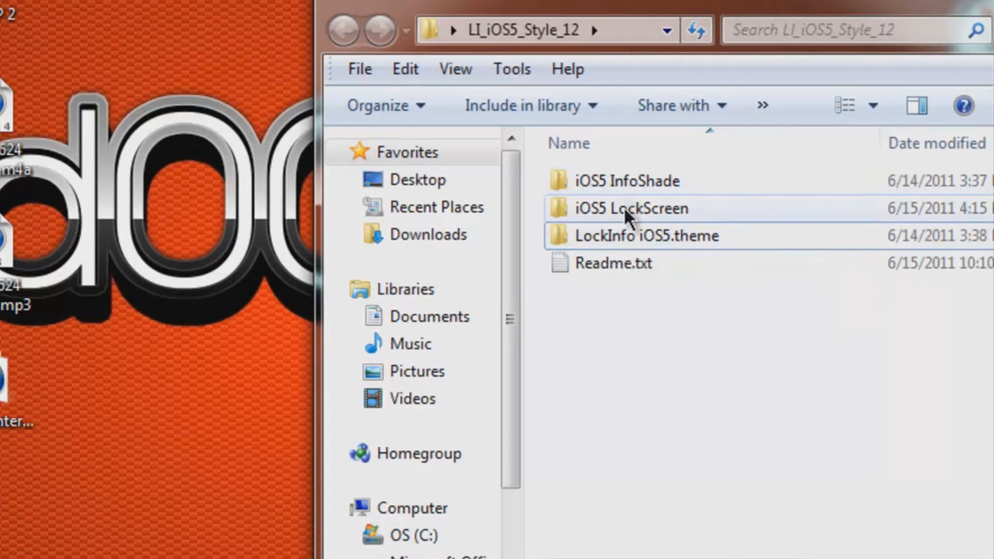
pyautogui.click(632, 235)
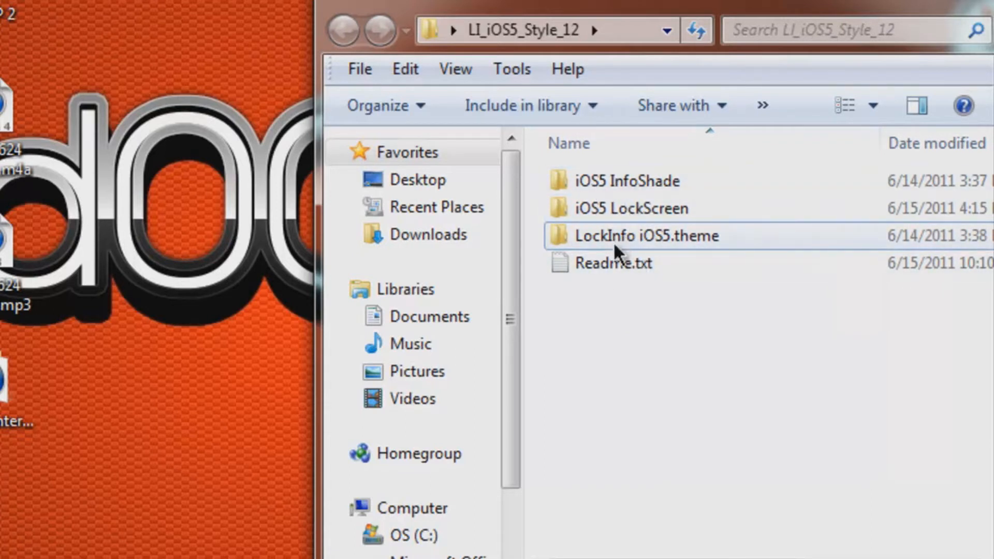
pyautogui.click(634, 208)
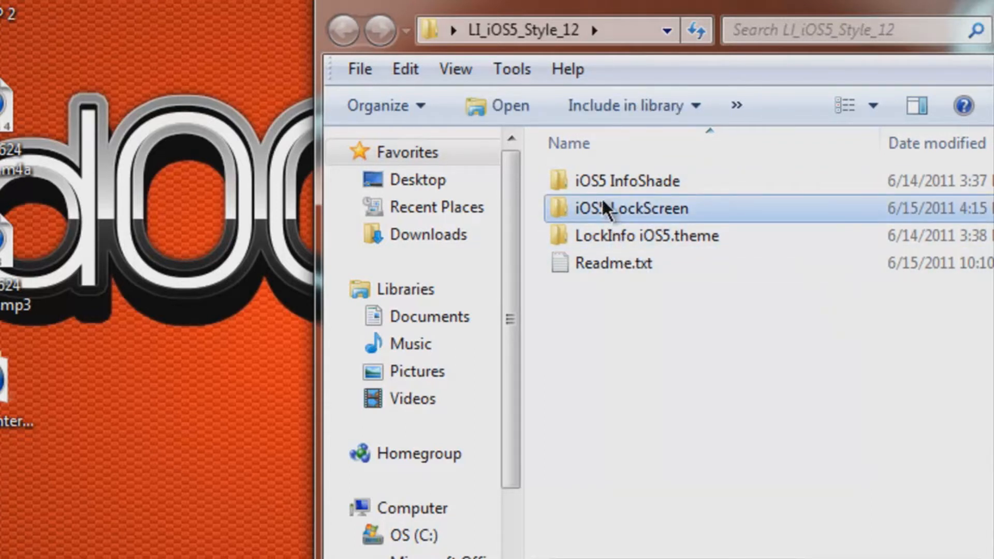
pyautogui.click(624, 181)
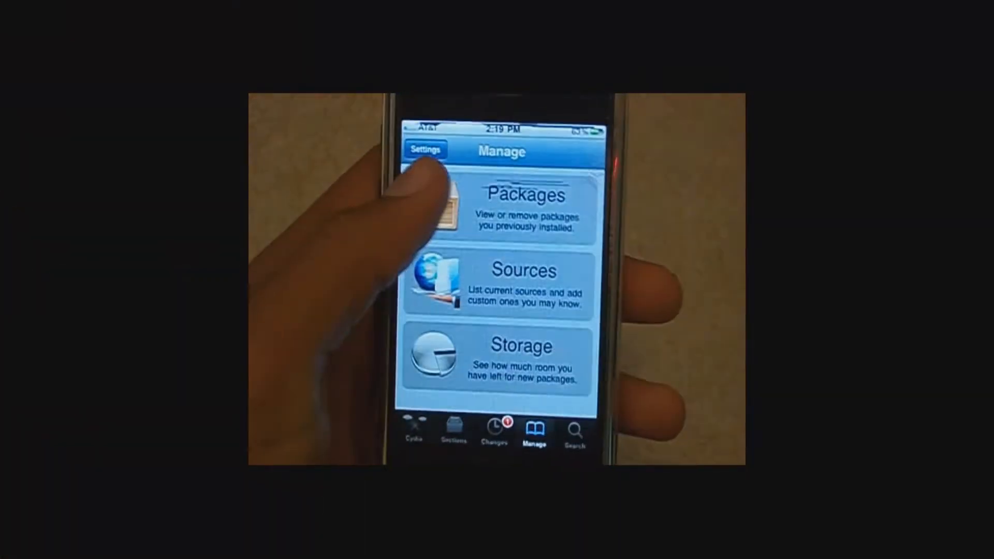
# - Browse Cydia's Installed packages list, scrolling down and back up
pyautogui.click(514, 209)
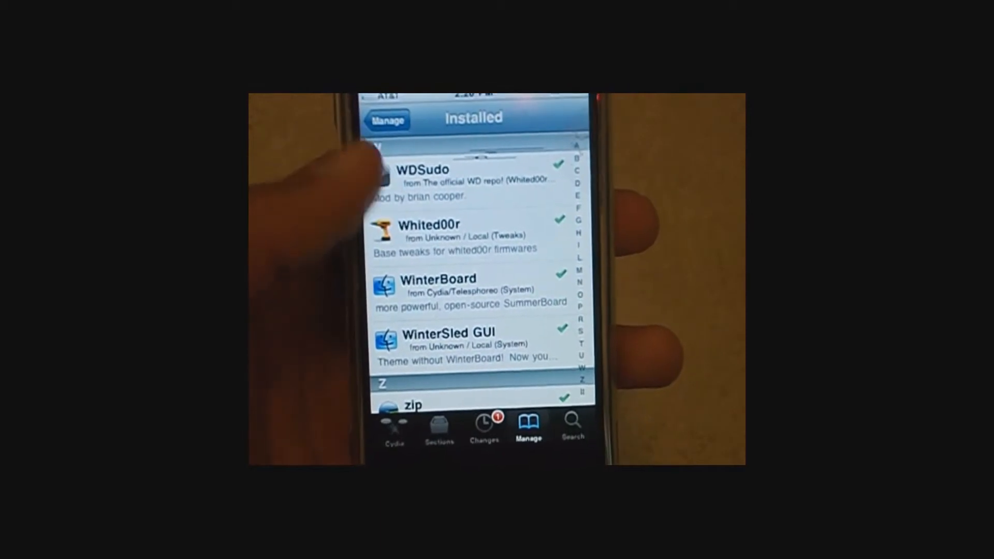
pyautogui.scroll(-3)
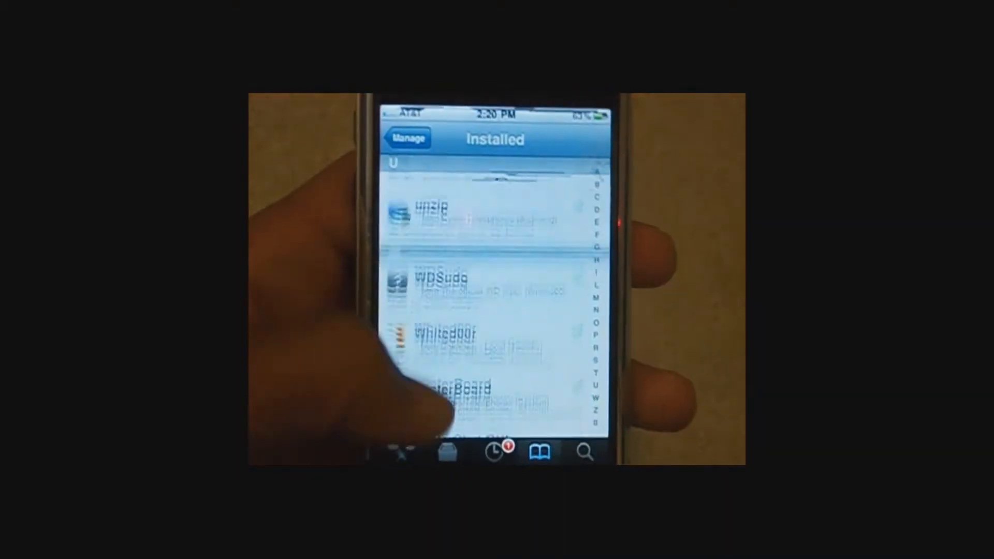
pyautogui.scroll(3)
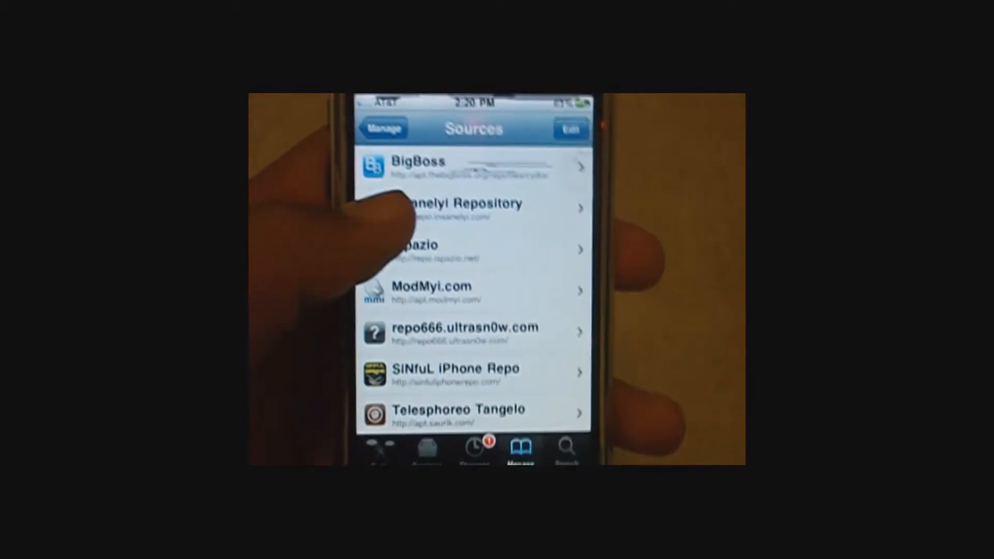
# - Open the insanelyi Repository source and scroll its packages down to the LockInfo entries
pyautogui.click(472, 209)
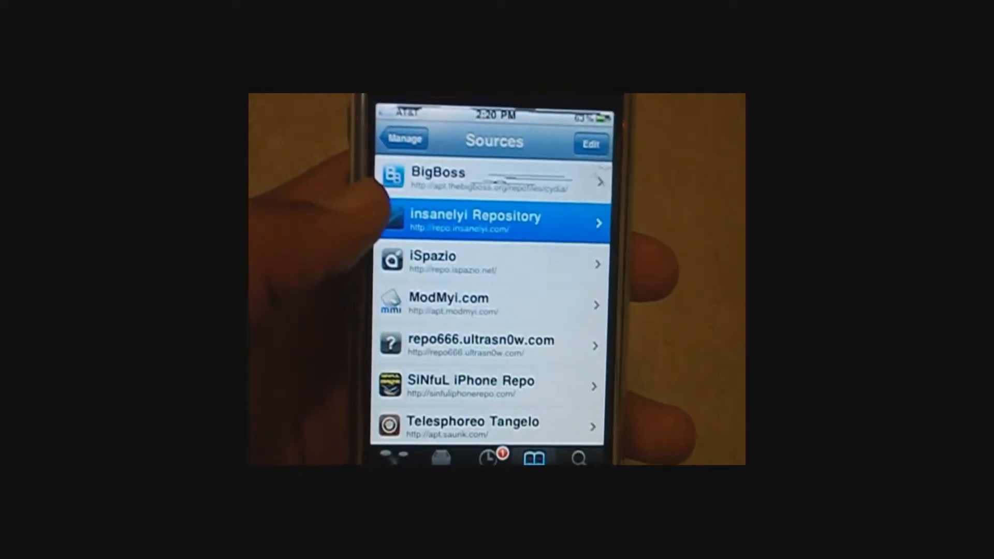
pyautogui.click(494, 222)
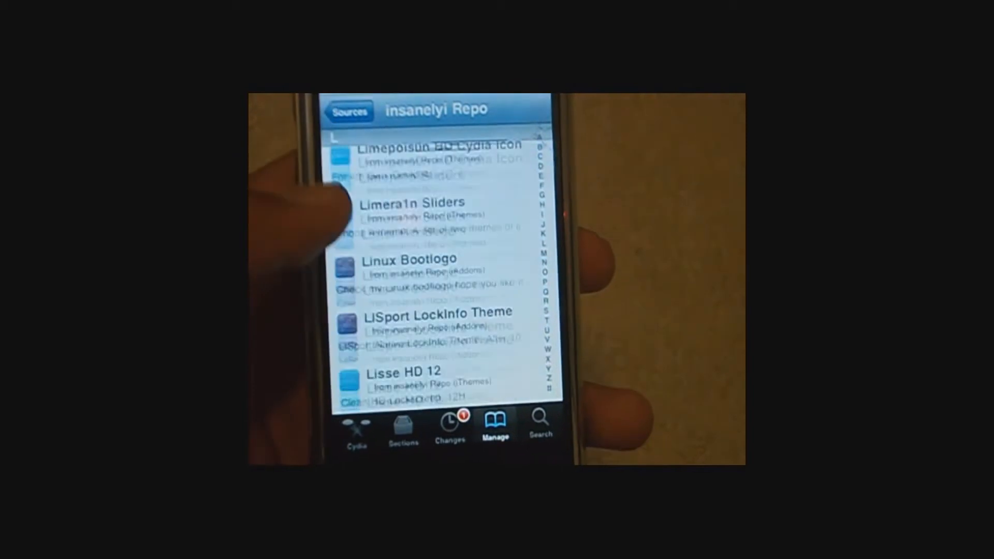
pyautogui.scroll(-3)
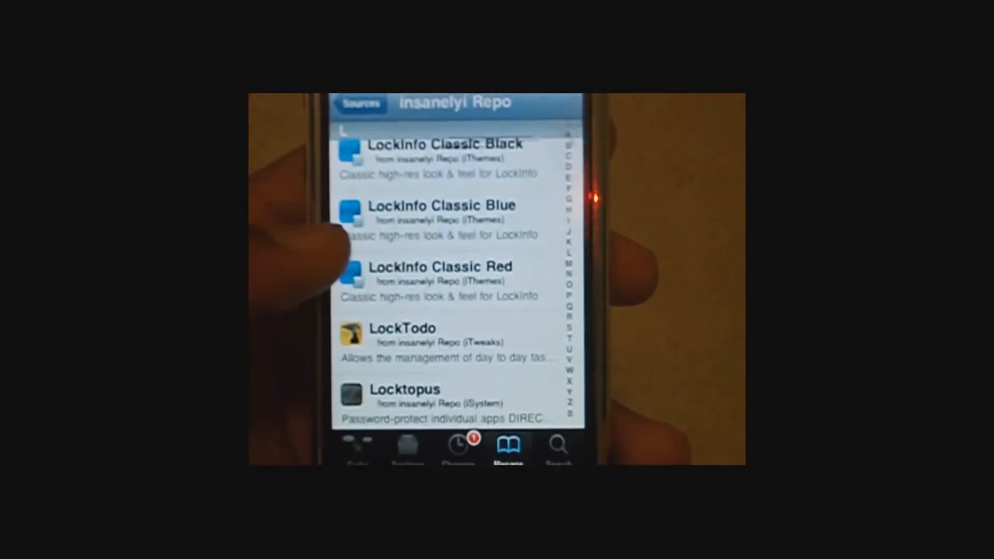
pyautogui.scroll(-3)
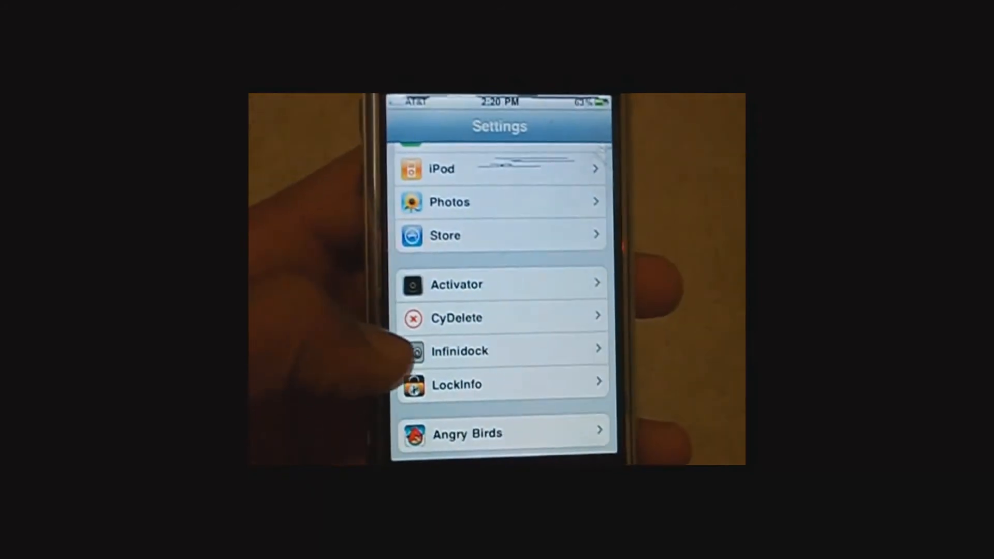
# - Open LockInfo's preference pane from the Settings tweak list
pyautogui.click(494, 402)
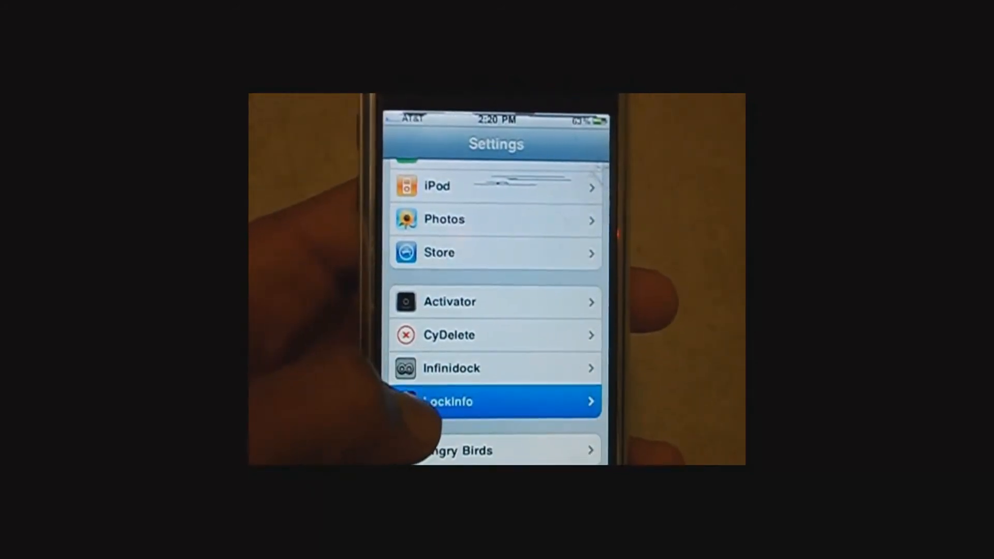
pyautogui.click(495, 402)
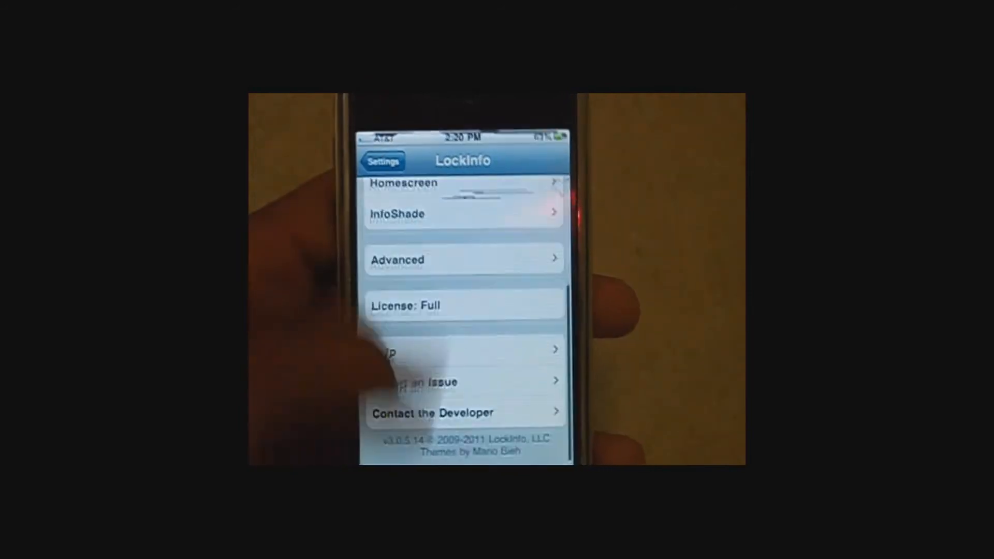
# - In iFile, look inside the root Library folder, then return to the root list
pyautogui.click(382, 160)
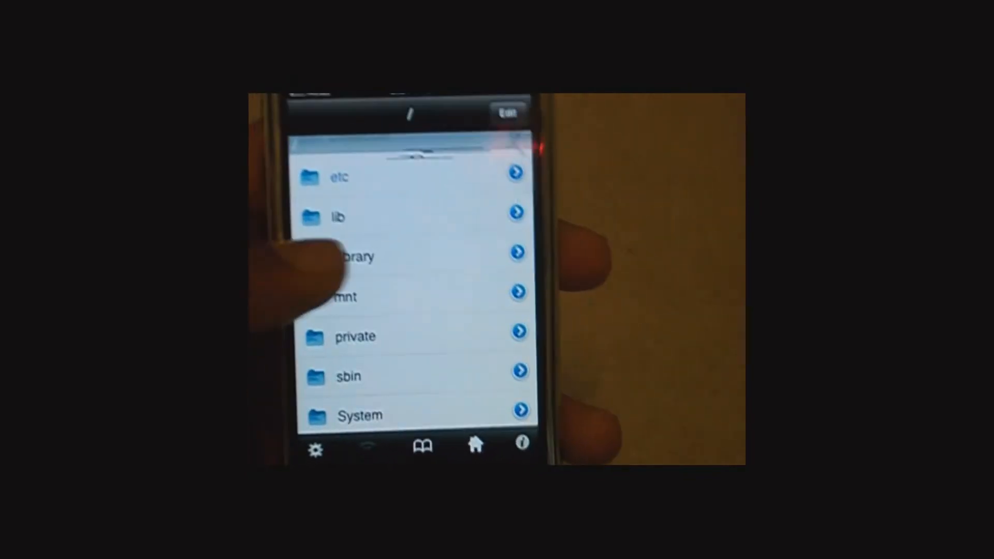
pyautogui.click(353, 257)
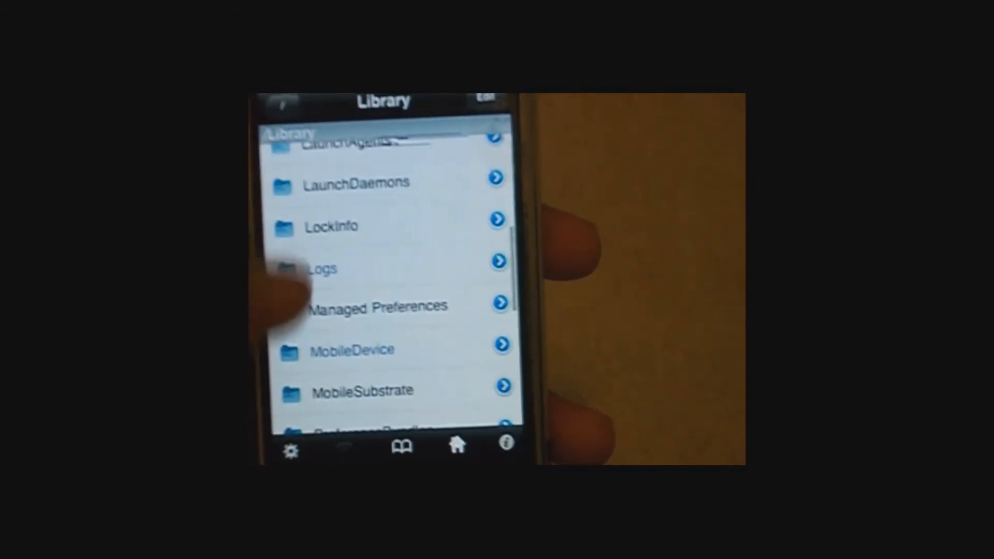
pyautogui.click(333, 226)
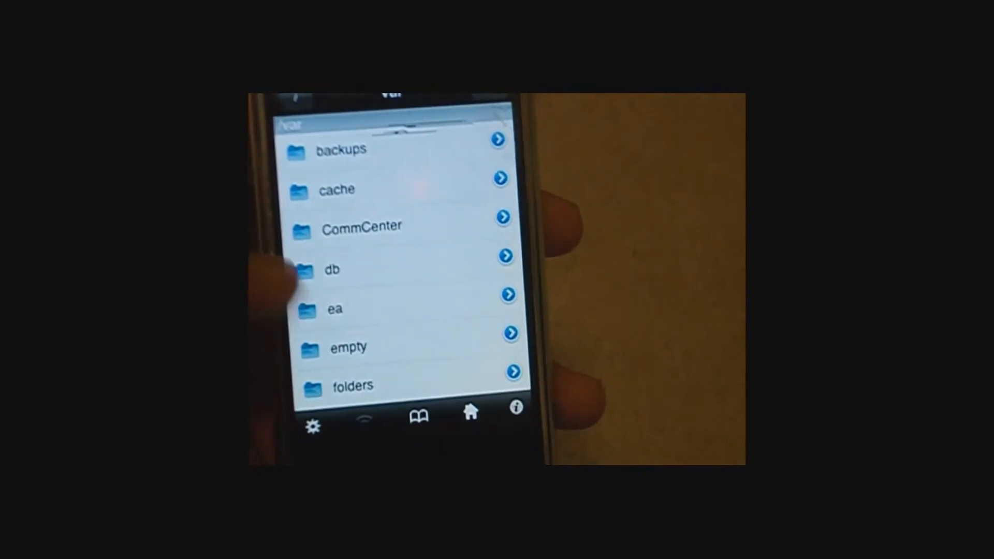
# - Go to mobile > LI_iOS5_Style_12, select LockInfo iOS5.theme and copy it
pyautogui.scroll(-3)
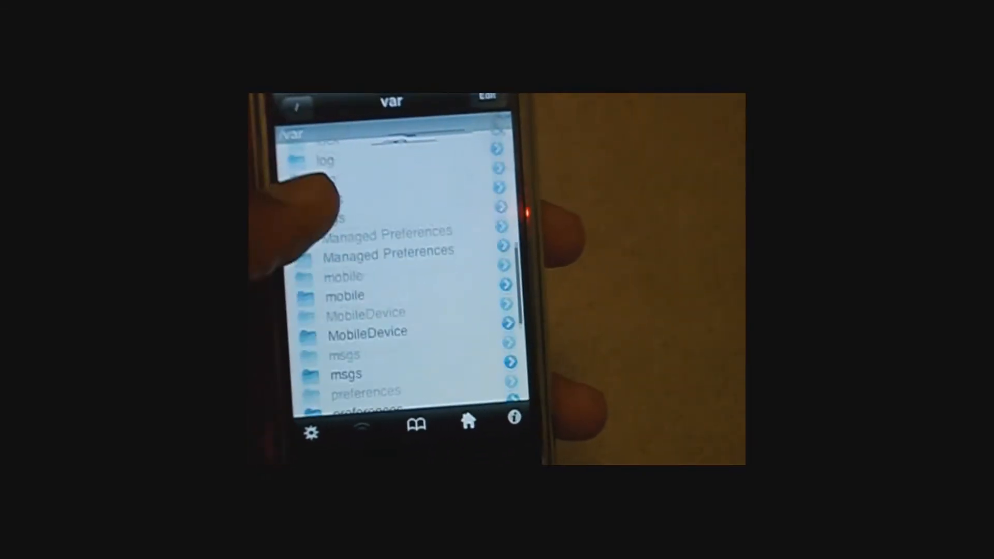
pyautogui.click(346, 294)
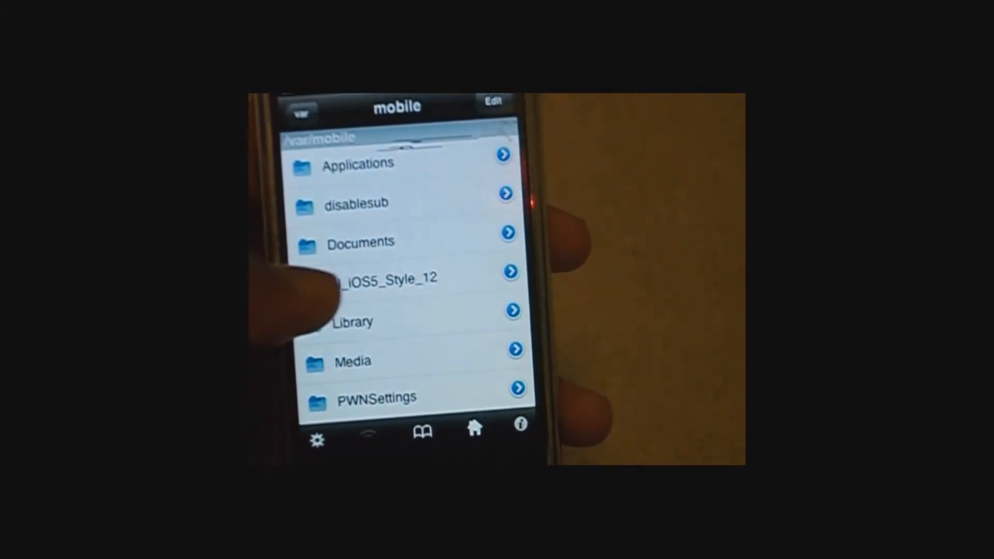
pyautogui.click(393, 277)
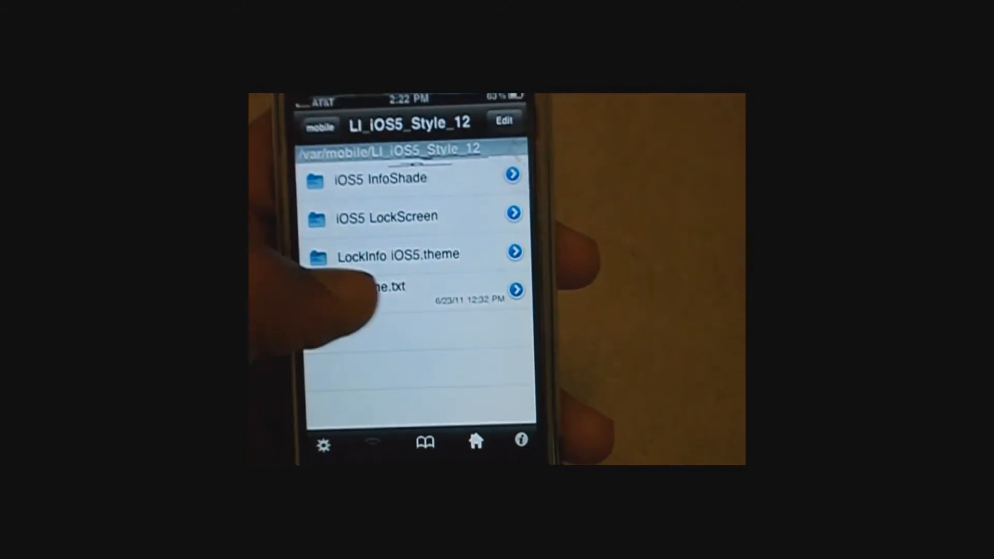
pyautogui.click(503, 120)
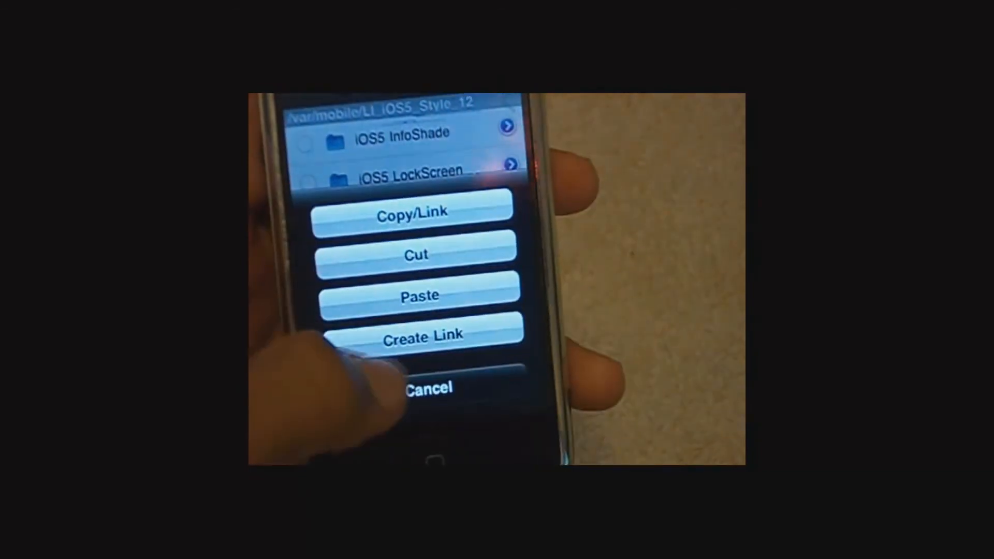
pyautogui.click(429, 388)
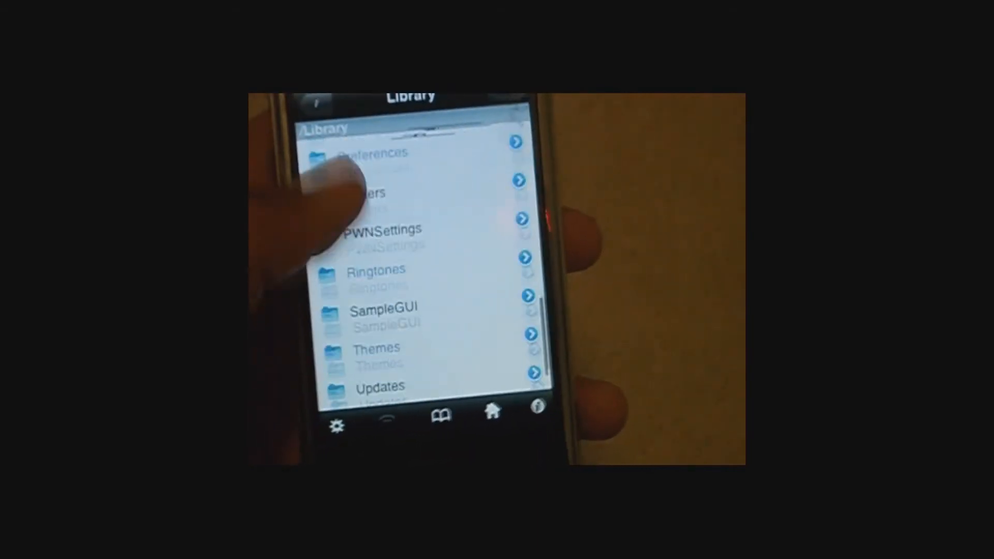
# - Navigate through Library into the Themes folder for the copied theme
pyautogui.click(376, 348)
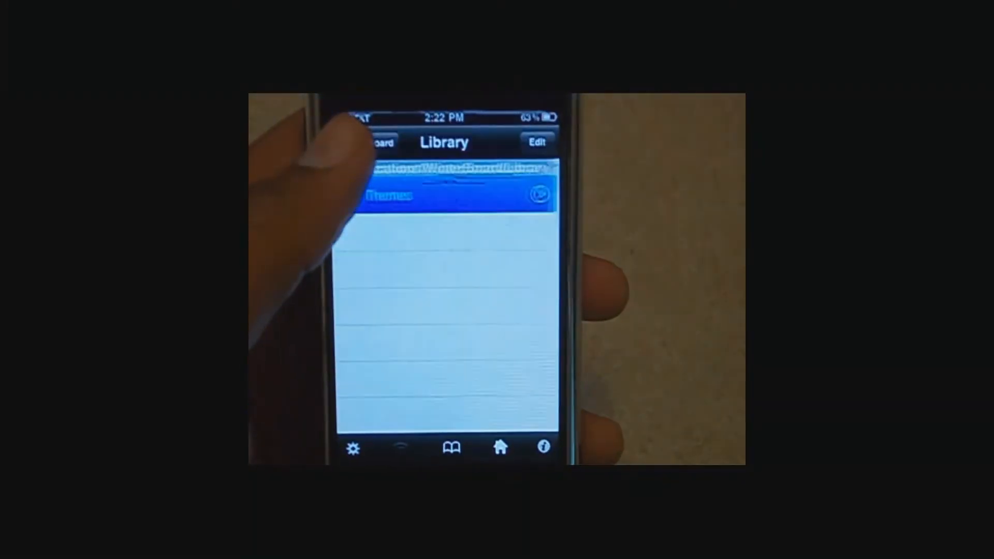
pyautogui.click(378, 142)
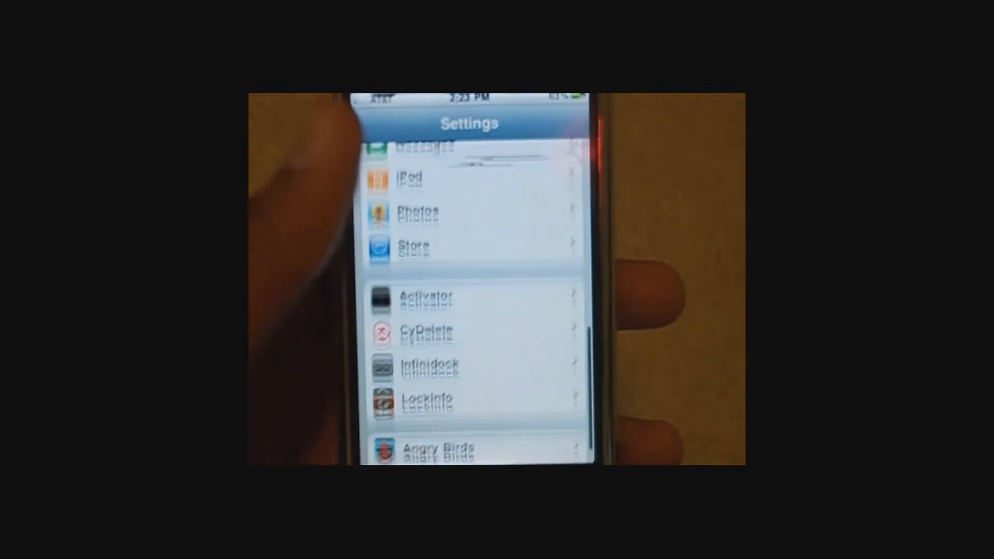
# - Open LockInfo's Header Size choices and keep Extra Large selected
pyautogui.click(428, 399)
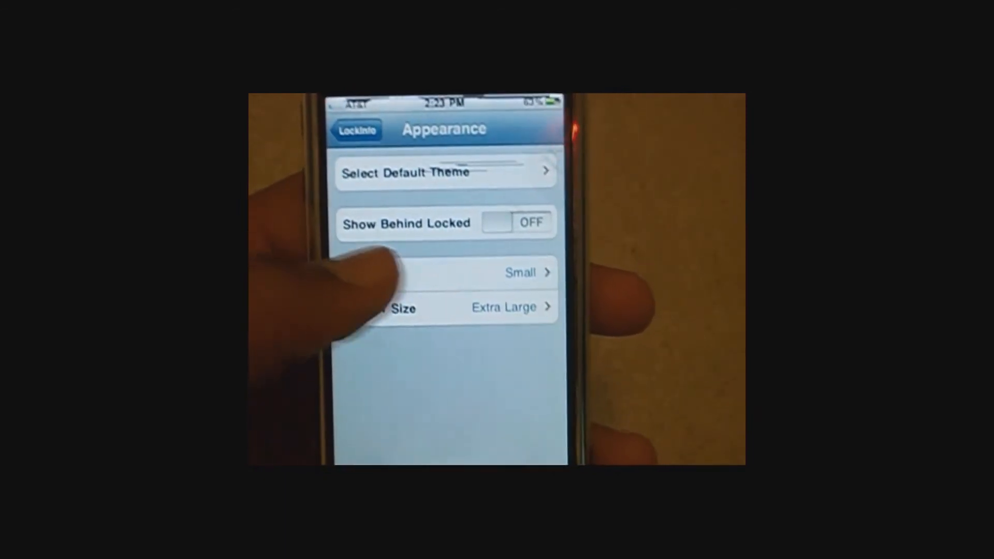
pyautogui.click(444, 307)
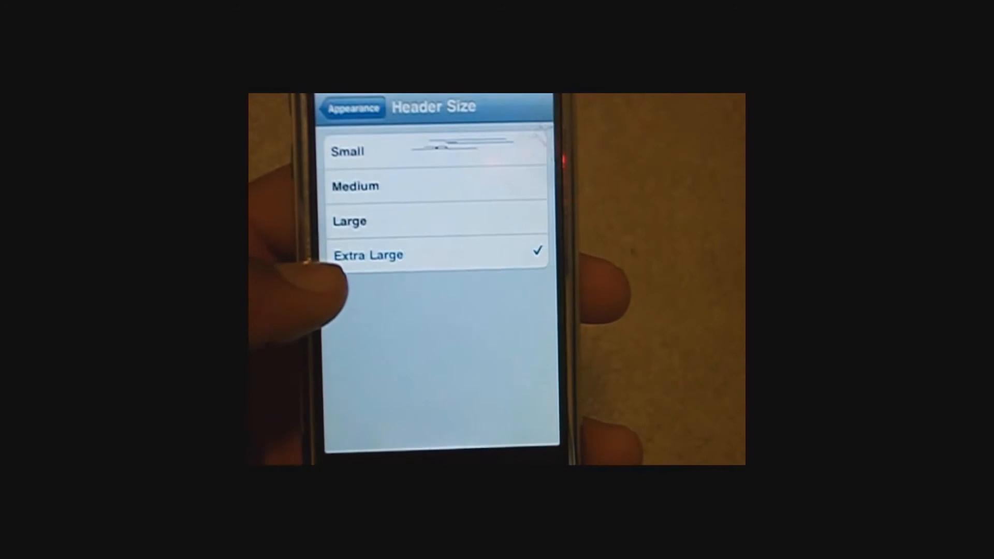
pyautogui.click(353, 107)
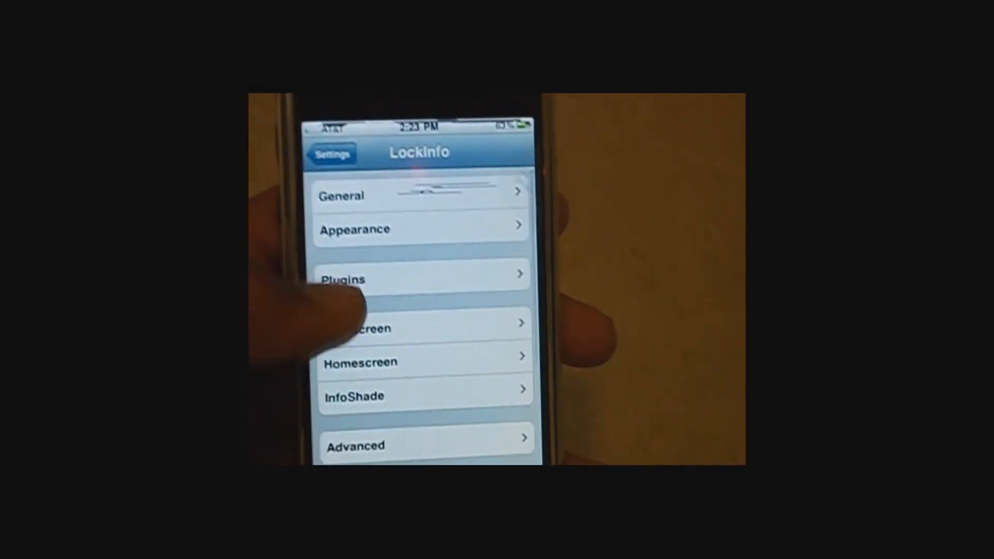
# - Review LockInfo's InfoShade appearance options and return to the main LockInfo page
pyautogui.scroll(3)
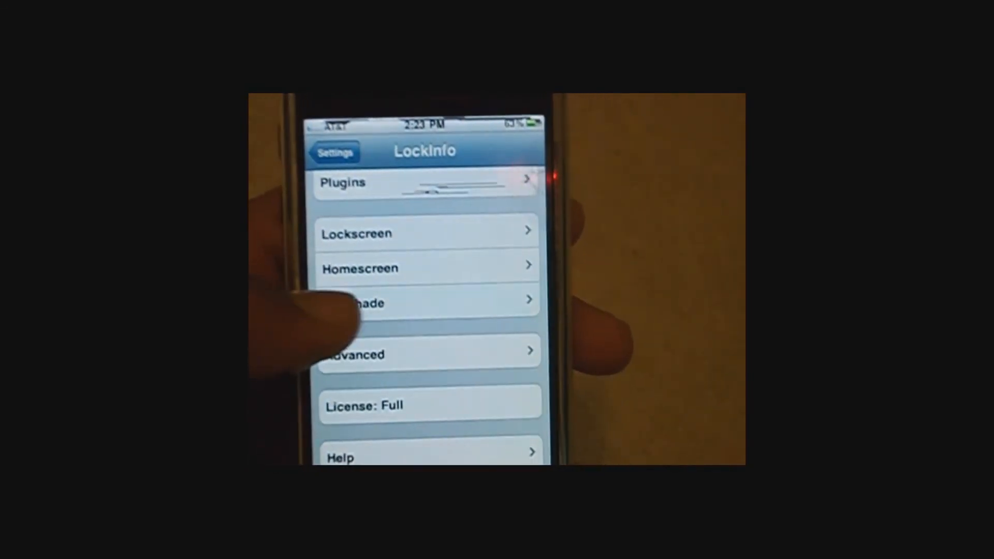
pyautogui.click(424, 302)
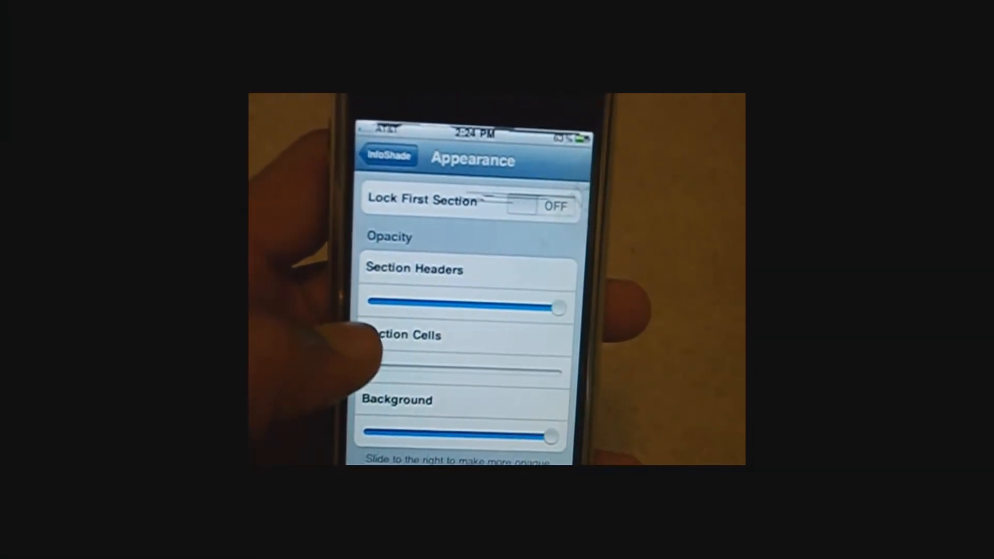
pyautogui.click(387, 156)
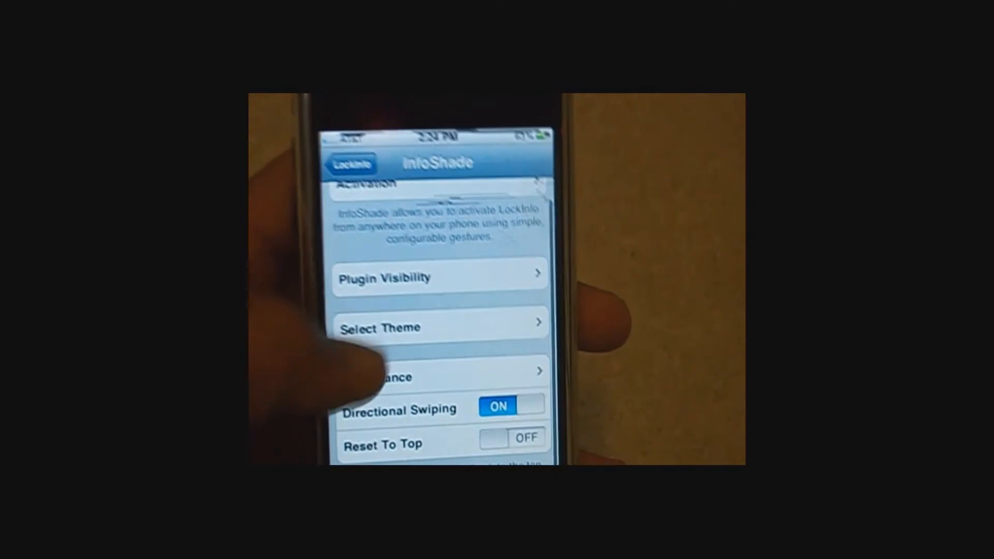
pyautogui.click(350, 163)
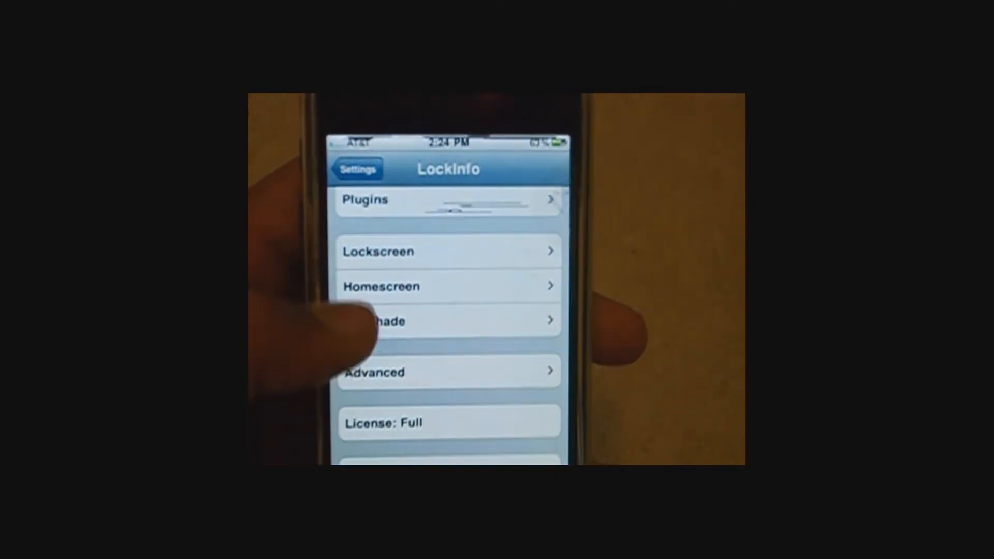
# - View the Lockscreen Appearance opacity sliders, then go back to Lockscreen settings
pyautogui.click(449, 251)
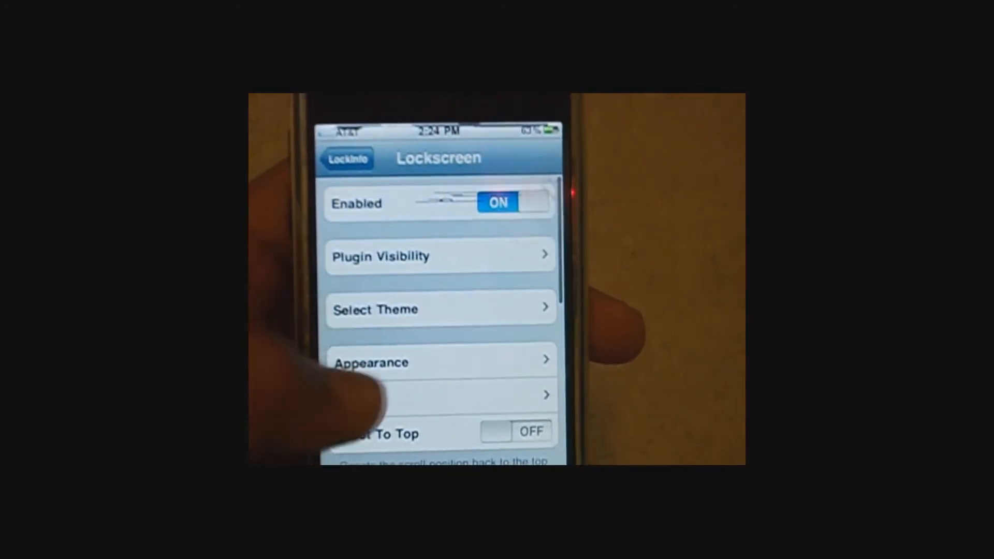
pyautogui.click(441, 362)
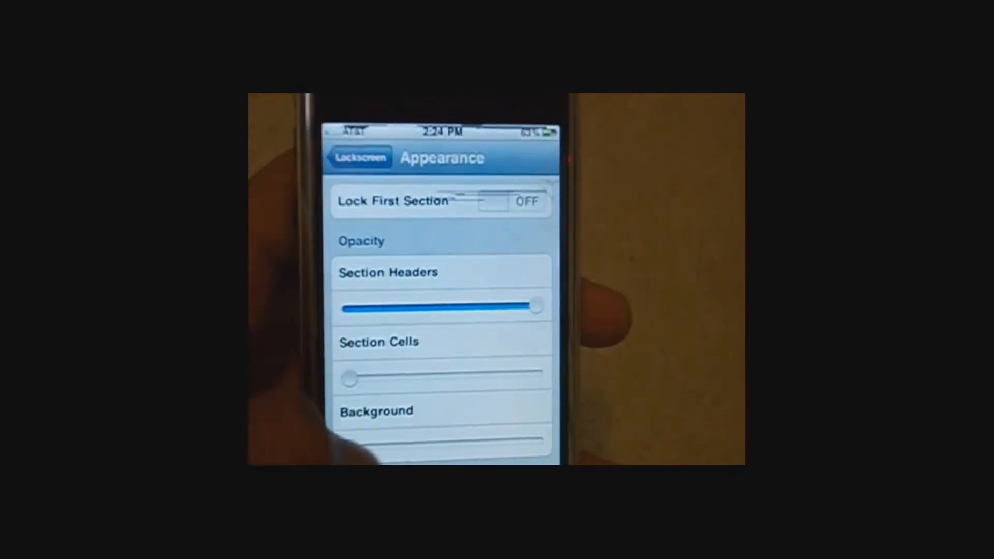
pyautogui.click(358, 156)
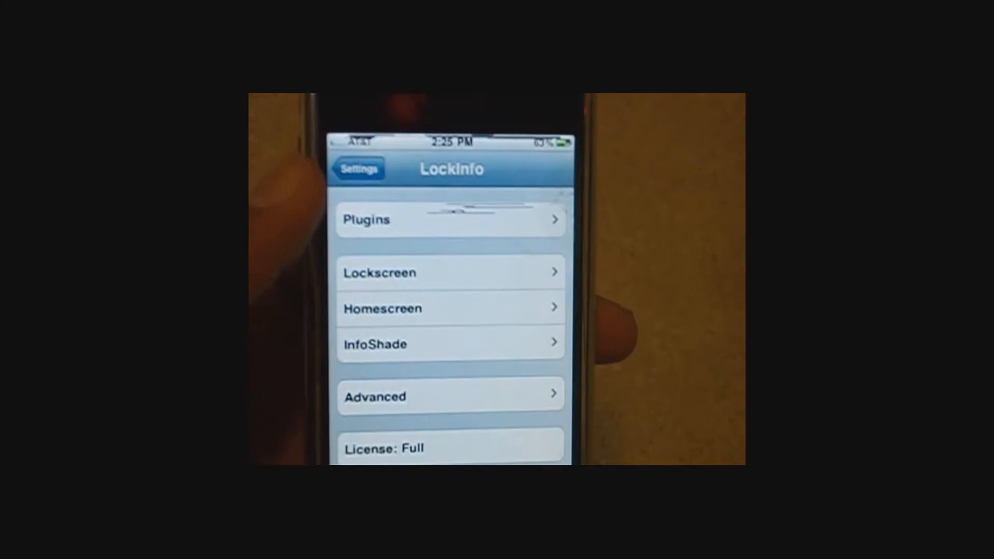
# - Back out of LockInfo to the main Settings list, then reopen LockInfo's preferences
pyautogui.click(451, 344)
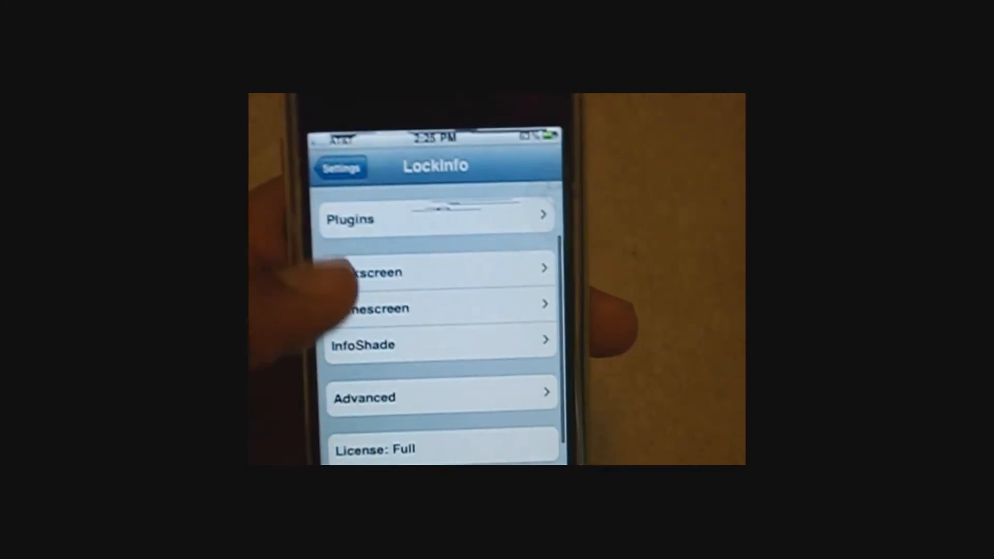
pyautogui.click(341, 167)
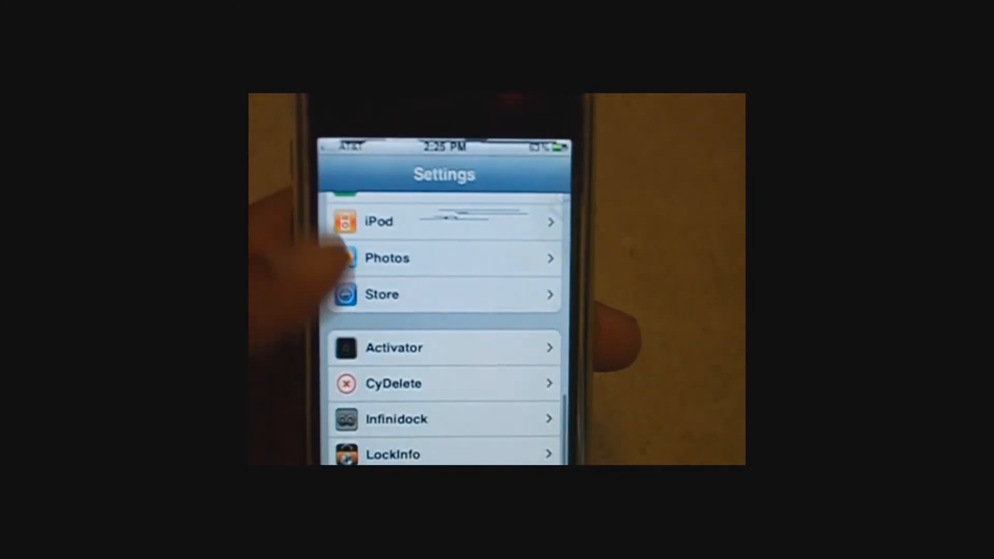
pyautogui.click(412, 446)
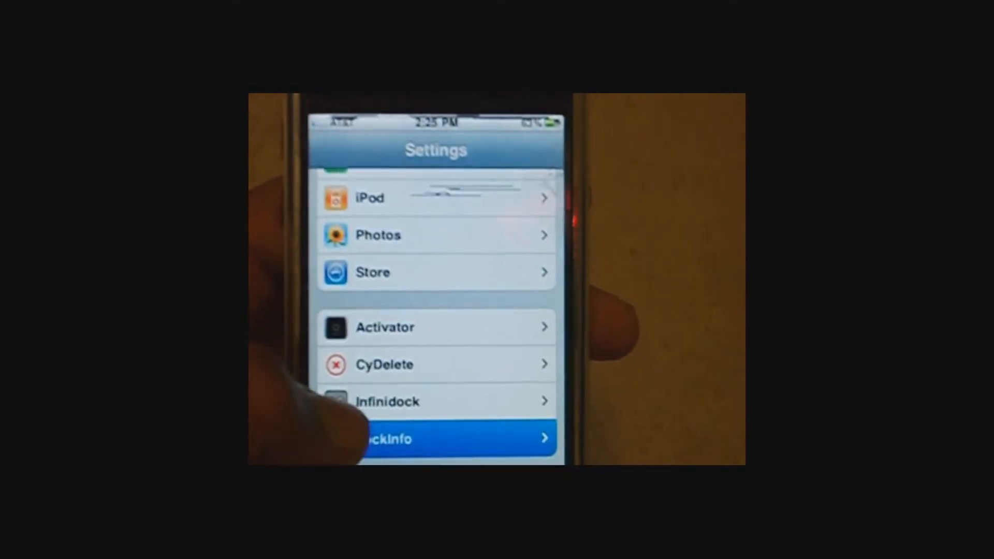
pyautogui.click(436, 438)
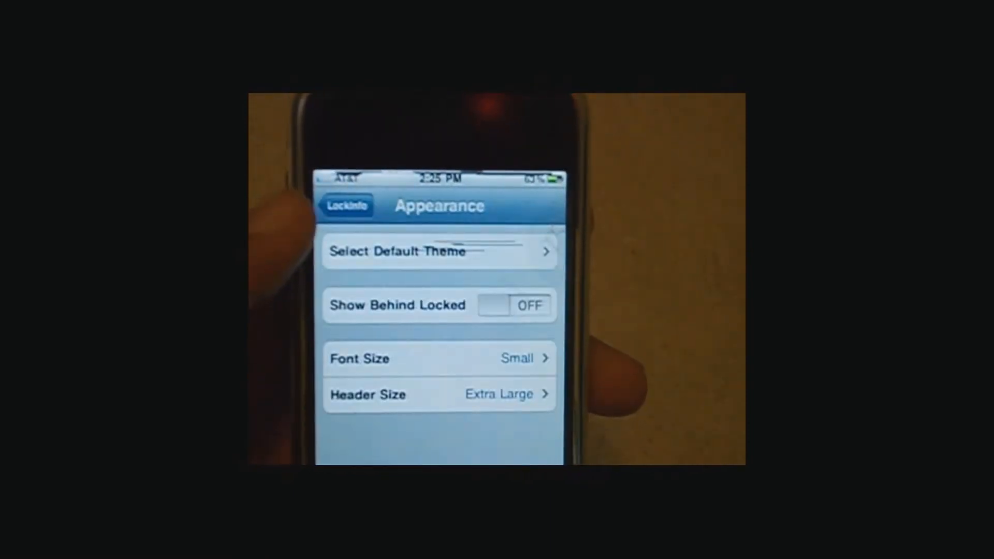
pyautogui.click(437, 251)
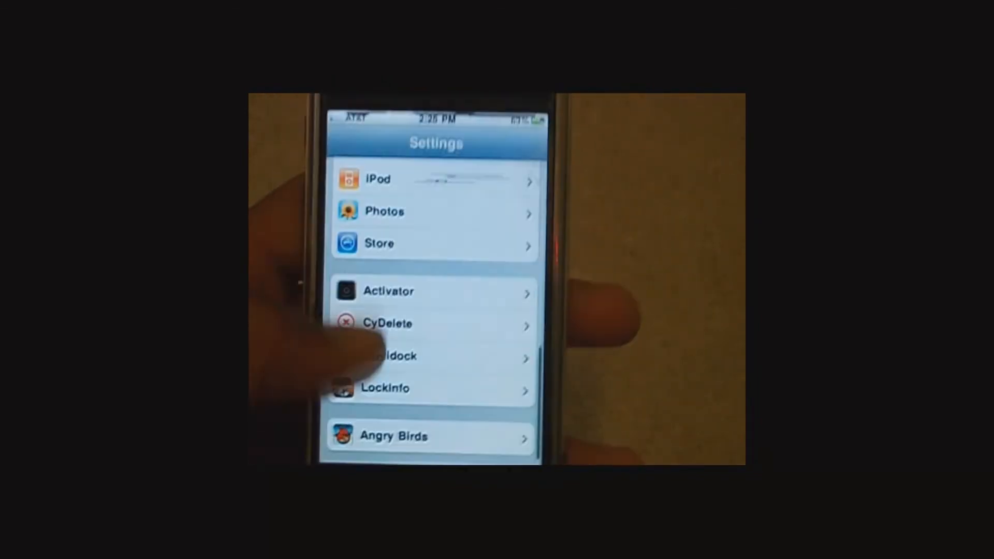
pyautogui.click(387, 388)
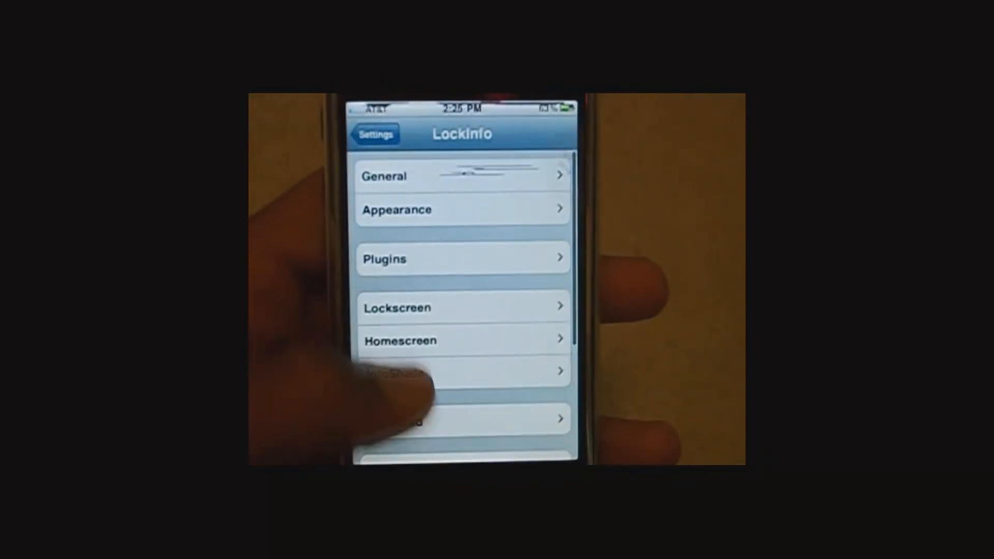